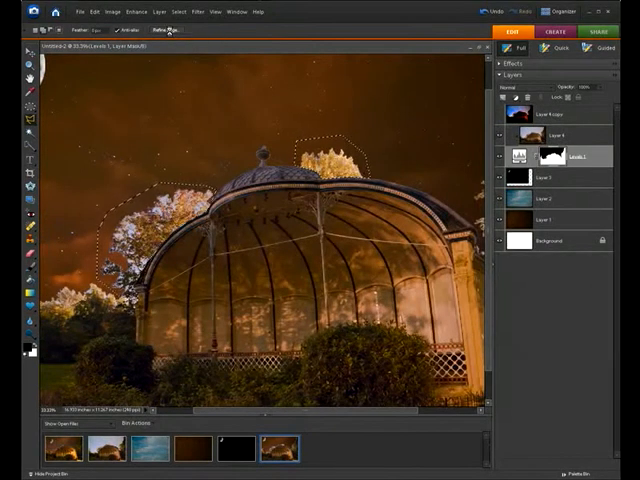
Bring up the list of fill and adjustment layer types from the Layers panel
{"action": "left_click", "coordinate": [166, 28]}
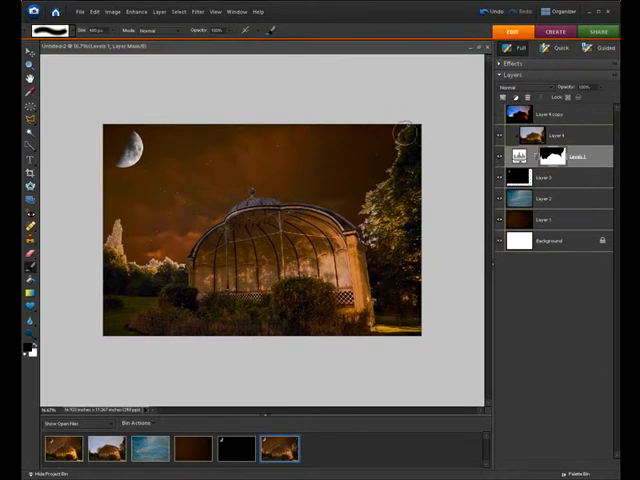
{"action": "mouse_move", "coordinate": [384, 244]}
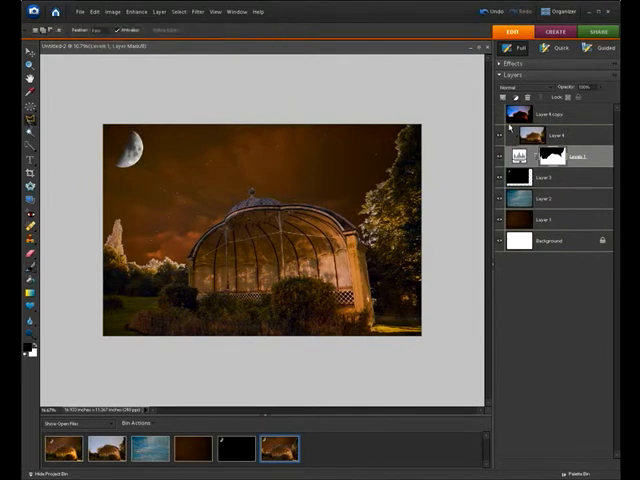
{"action": "left_click", "coordinate": [556, 136]}
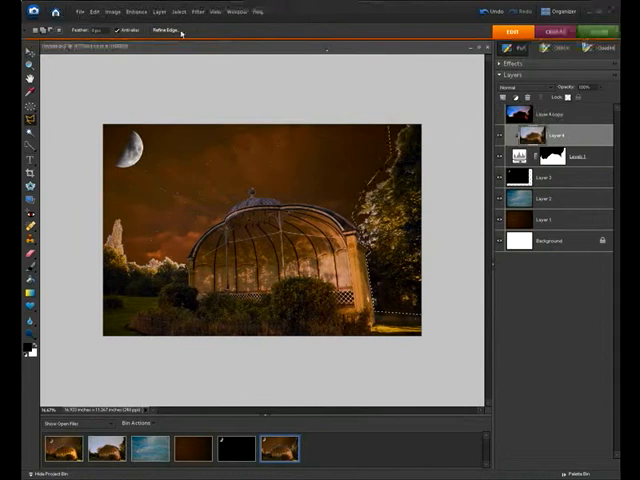
{"action": "left_click", "coordinate": [164, 28]}
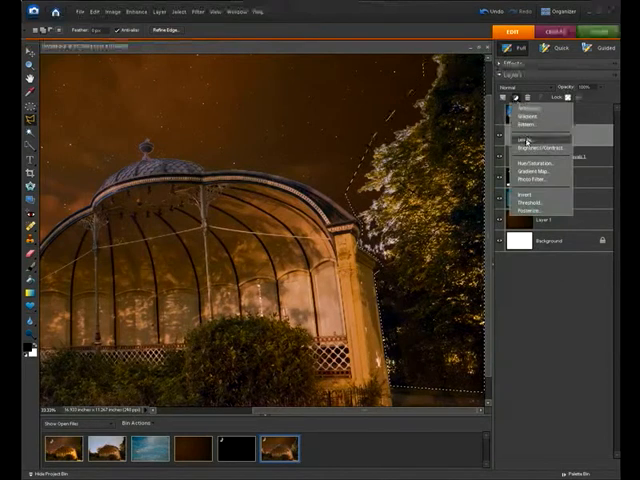
Add a Levels adjustment layer, drag its slider to darken the scene and confirm
{"action": "left_click", "coordinate": [528, 140]}
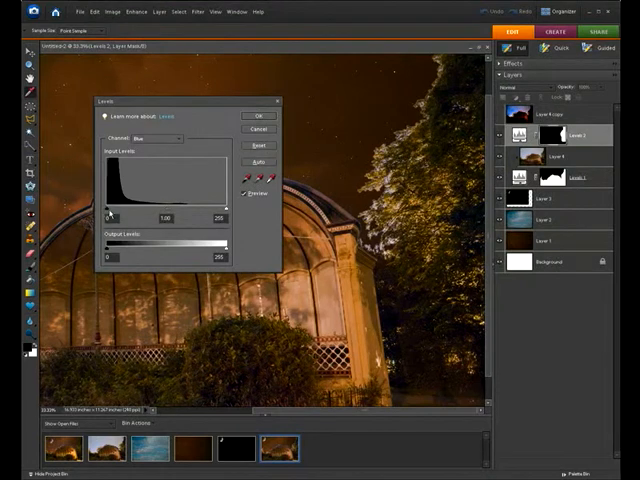
{"action": "left_click_drag", "start_coordinate": [108, 216], "coordinate": [130, 216]}
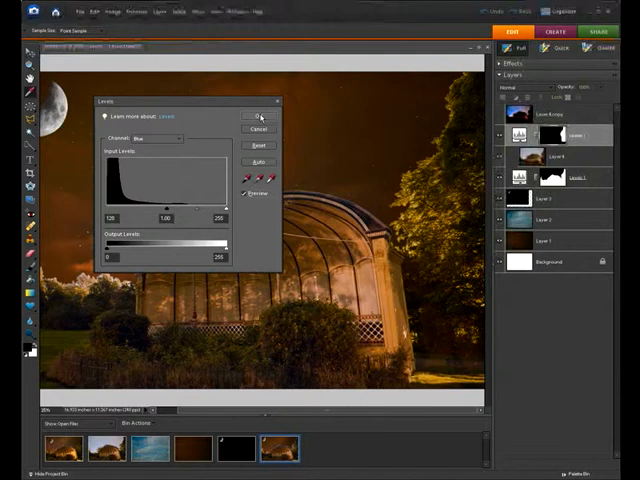
{"action": "left_click", "coordinate": [256, 116]}
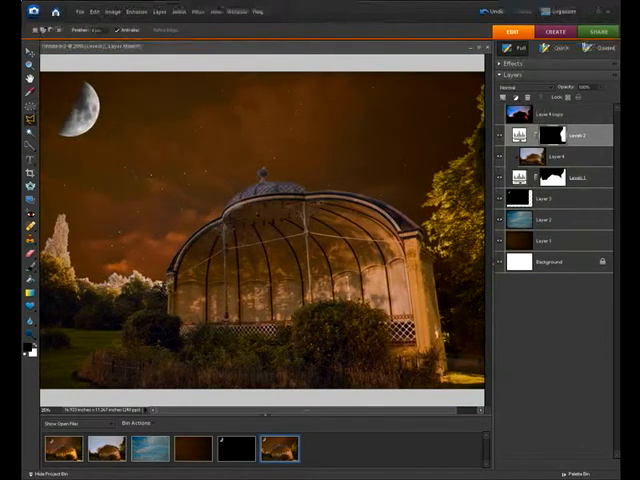
Brush the Levels layer mask over the trees along the picture's left edge
{"action": "left_click_drag", "start_coordinate": [64, 200], "coordinate": [164, 290]}
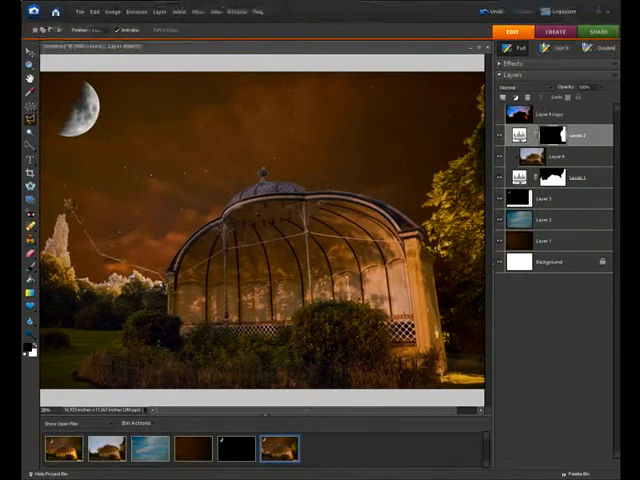